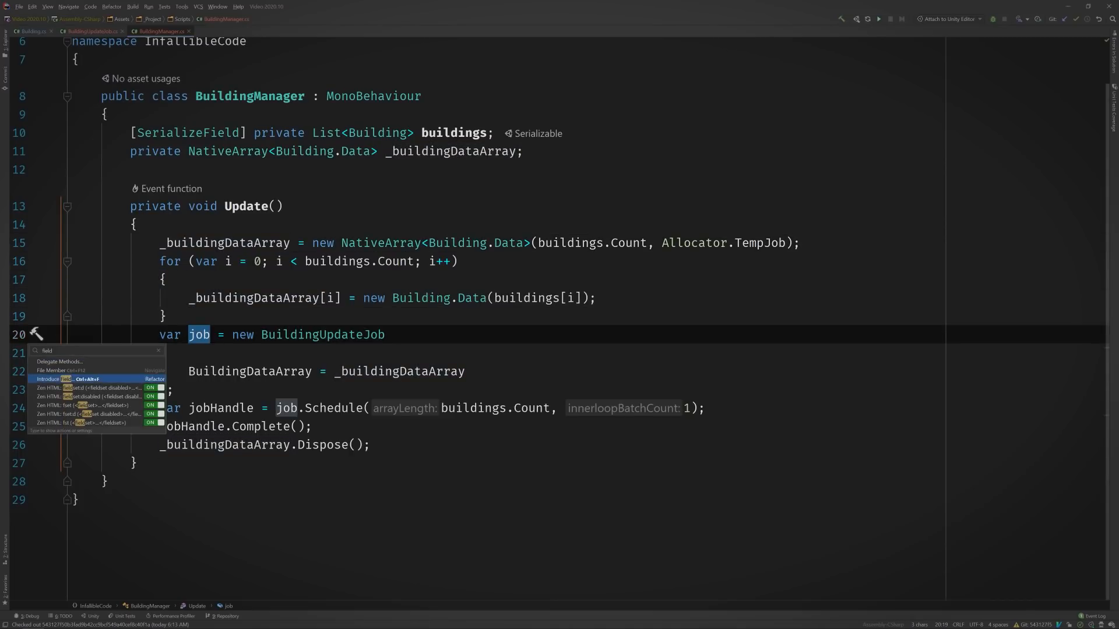
- Convert the local job variable into a private BuildingUpdateJob field named _job
click(58, 379)
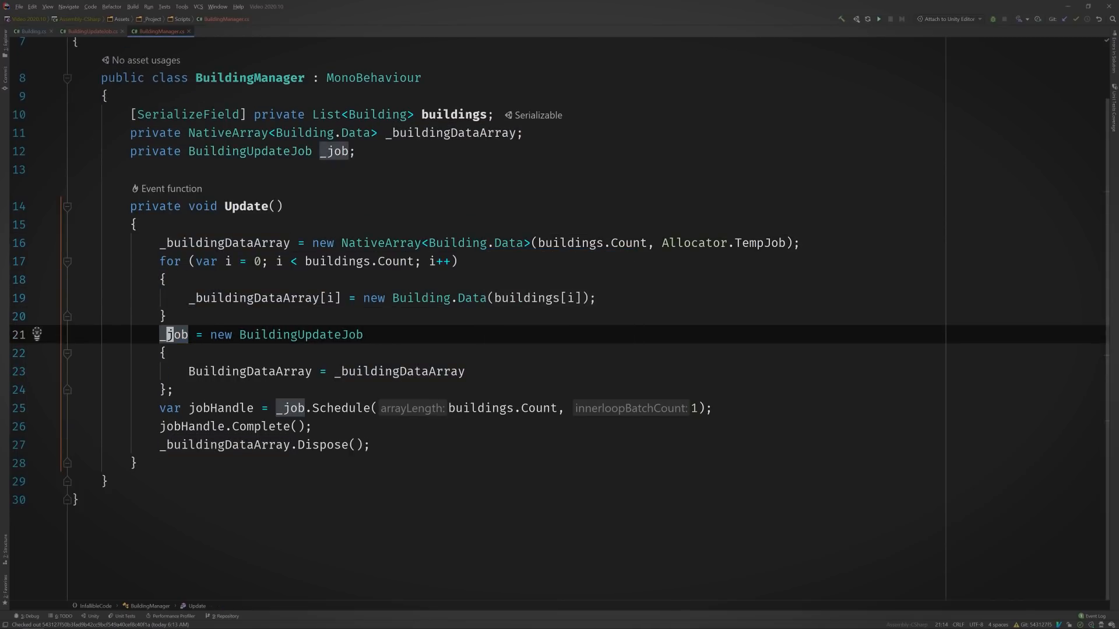
click(79, 169)
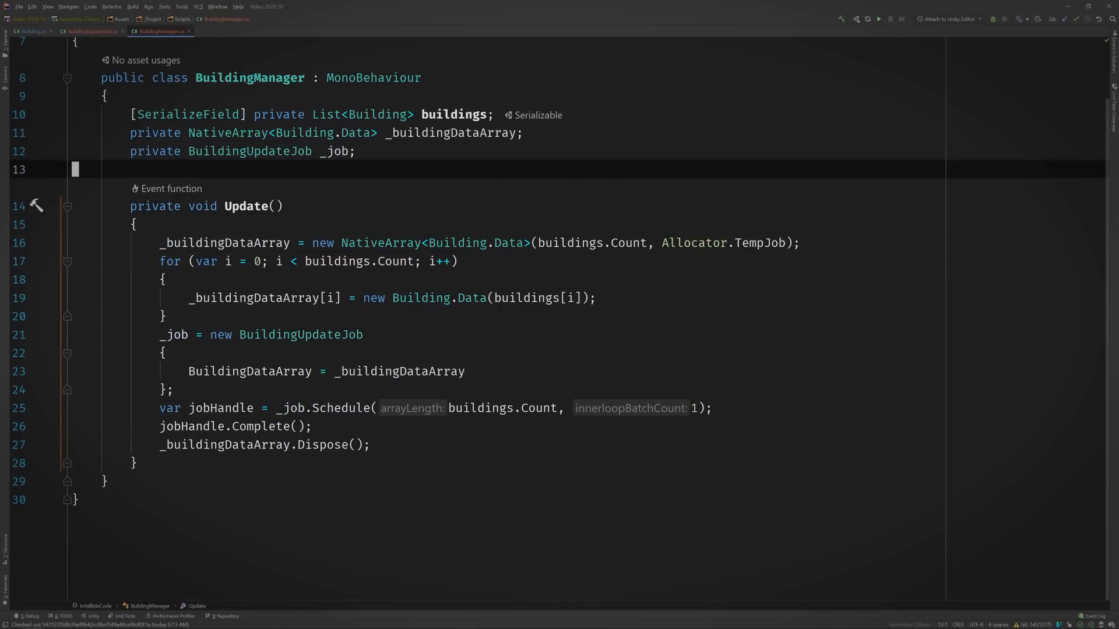
- Add a private Awake method initializing the data array and _job, leaving scheduling in Update
text(private void Awake()
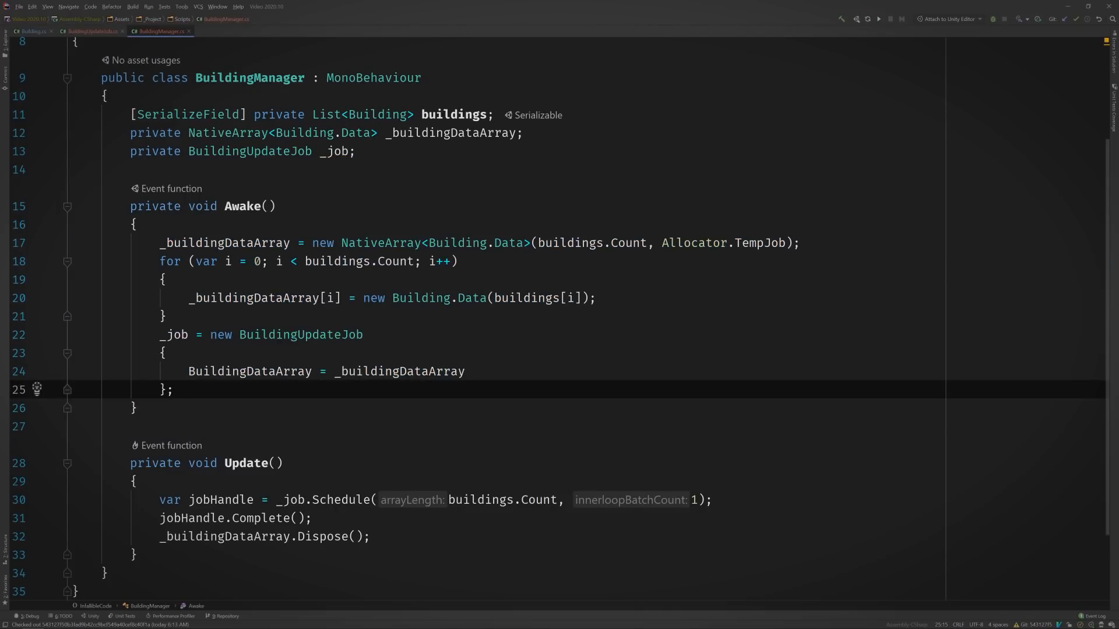
scroll(down, 3)
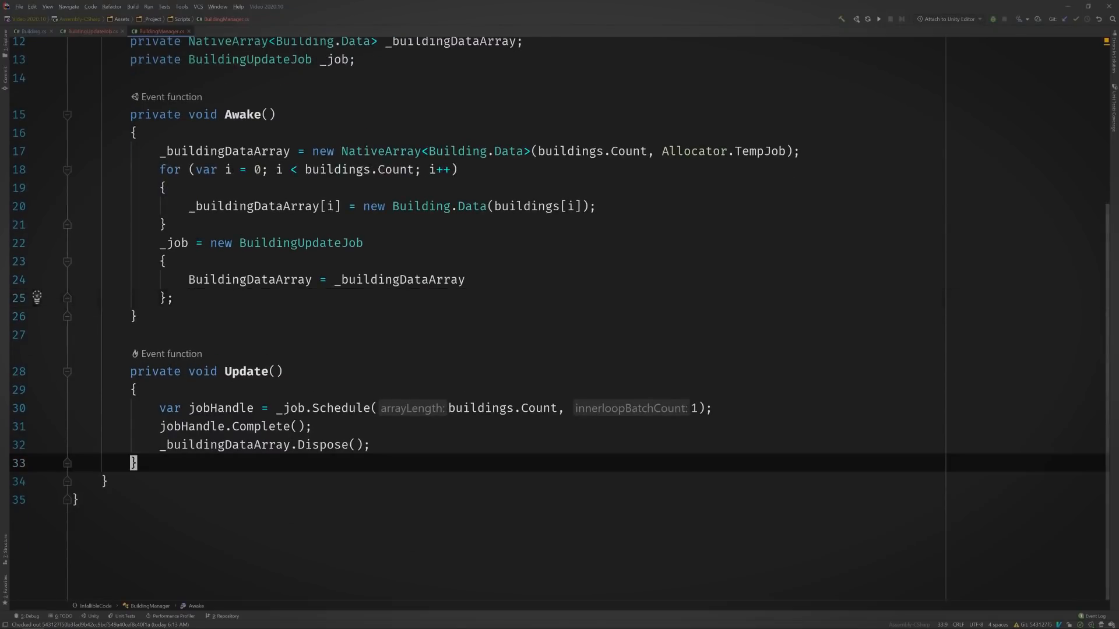
- Start a new private OnDestroy method below Update by typing 'private OnD'
text(pr)
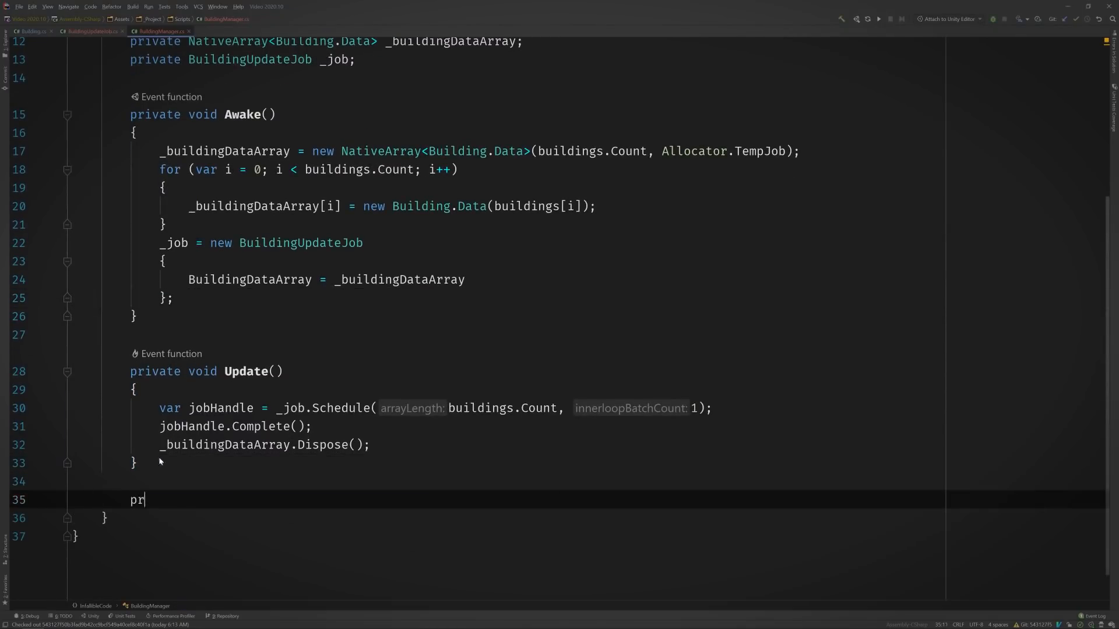
text(ivate OnD)
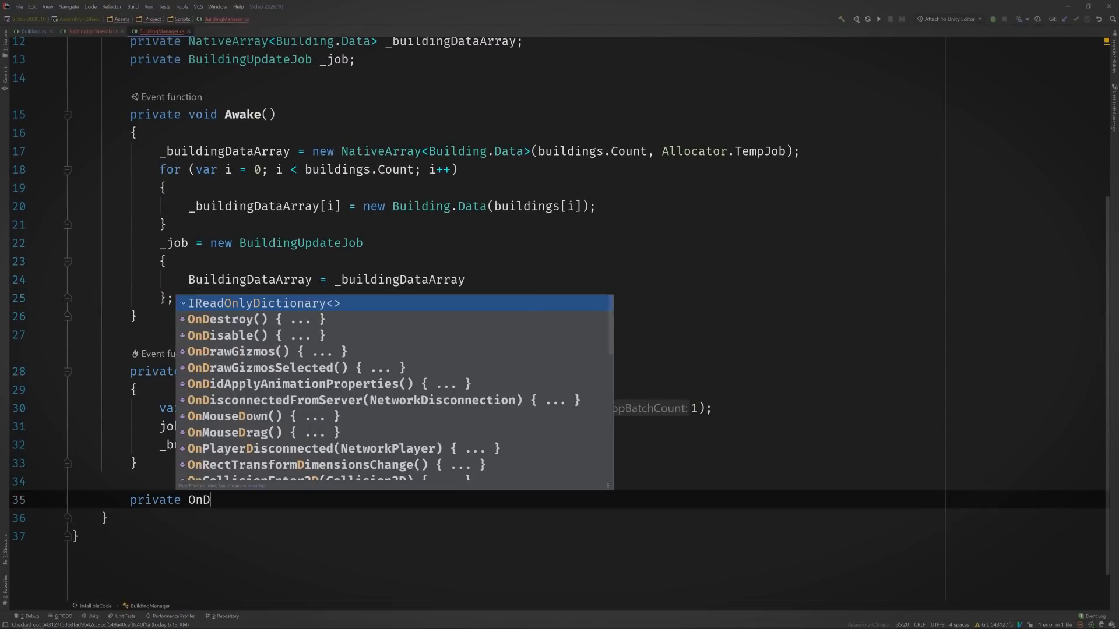